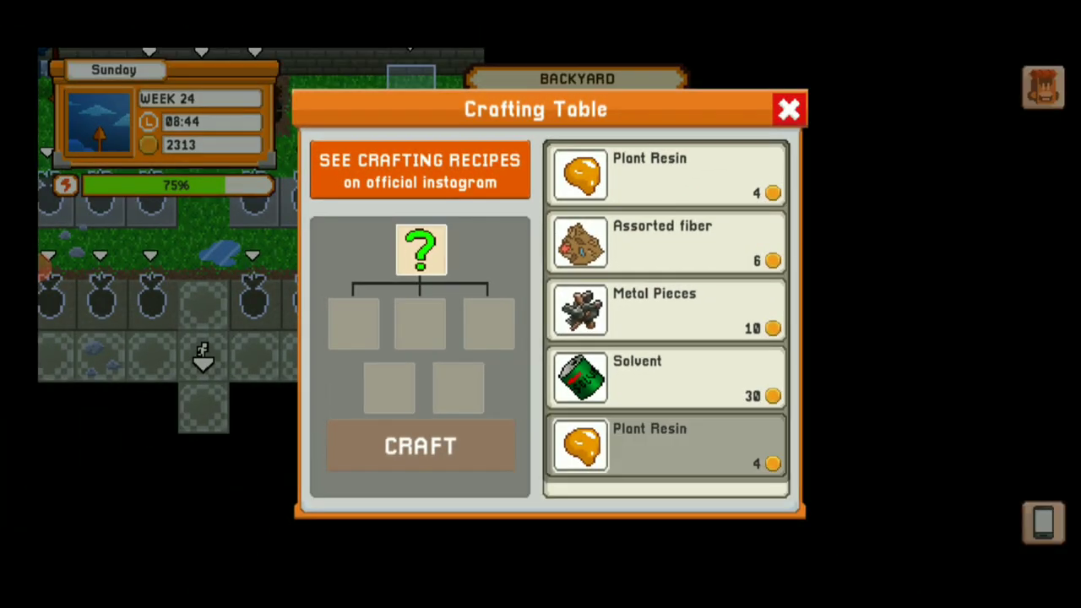
# Craft a glue tube, then craft plant resin from the two twigs
pyautogui.click(420, 445)
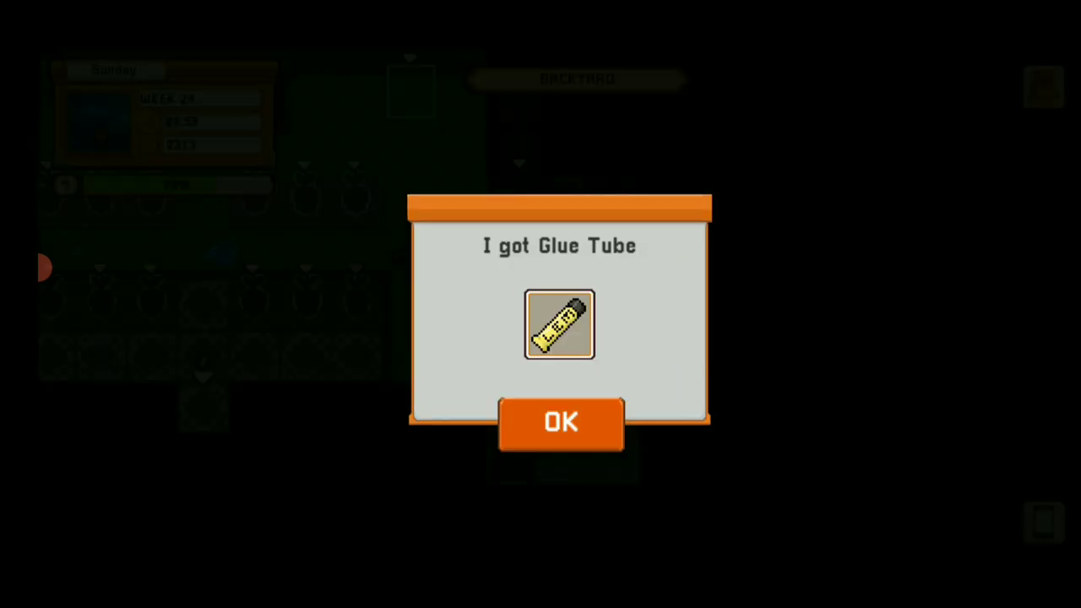
pyautogui.click(560, 422)
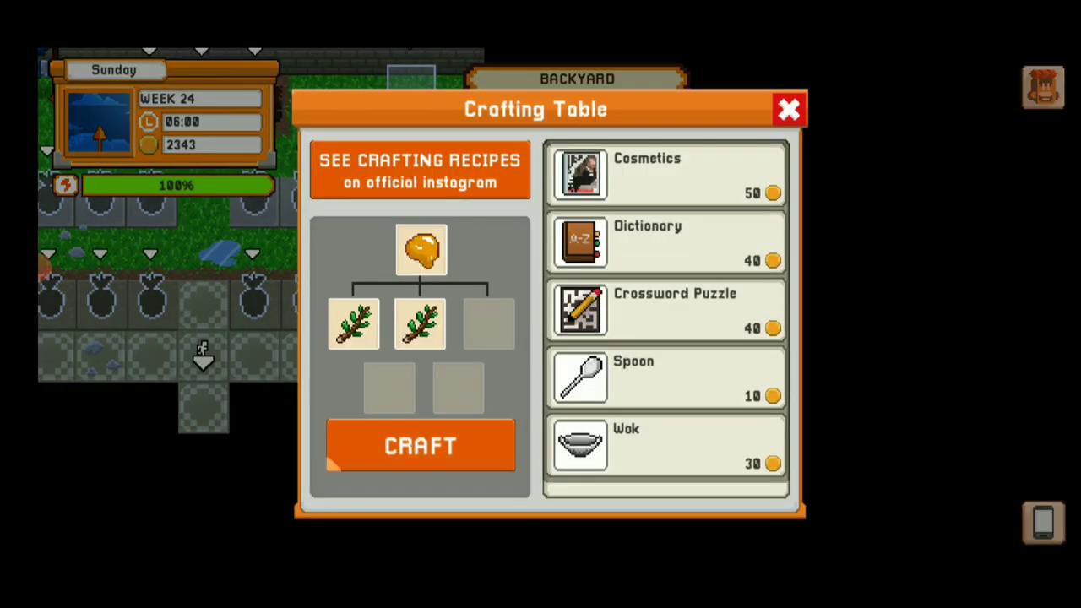
pyautogui.click(420, 445)
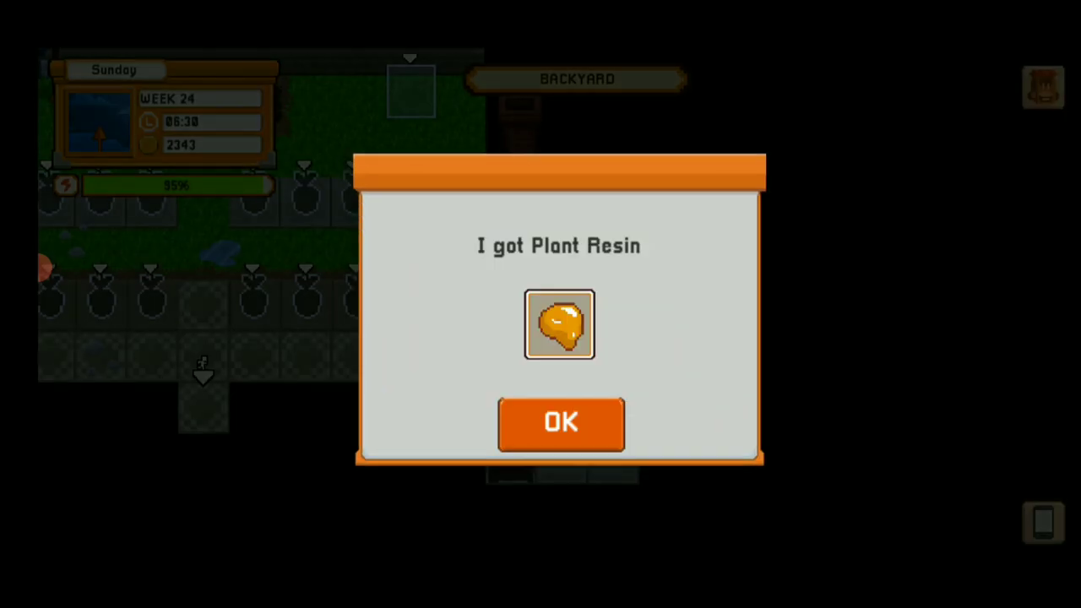
pyautogui.click(560, 423)
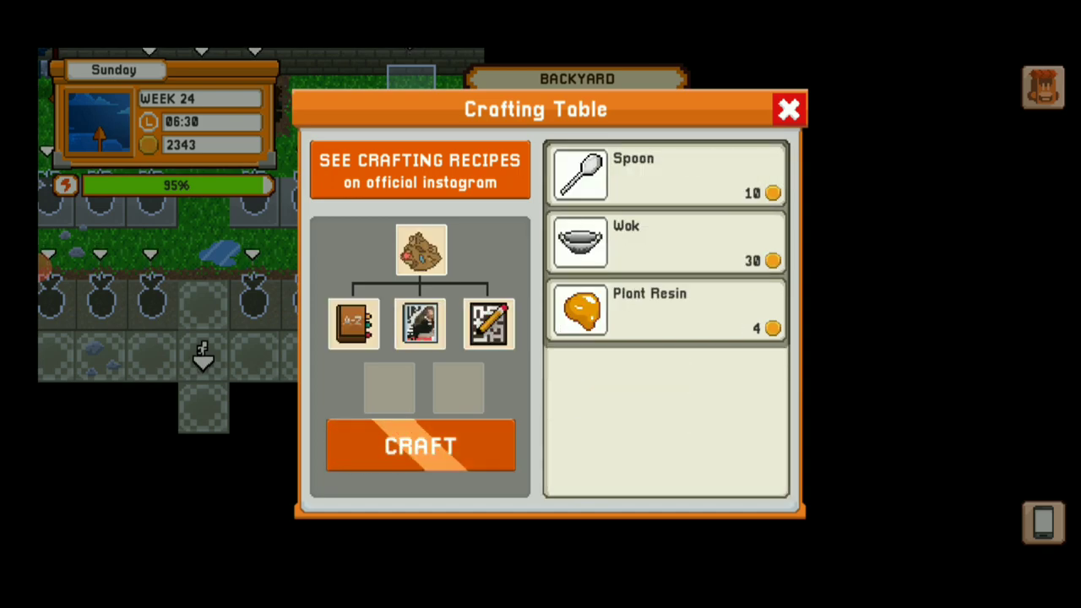
# Craft assorted fiber, then run the 10-minute, 5-energy job for metal pieces
pyautogui.click(421, 445)
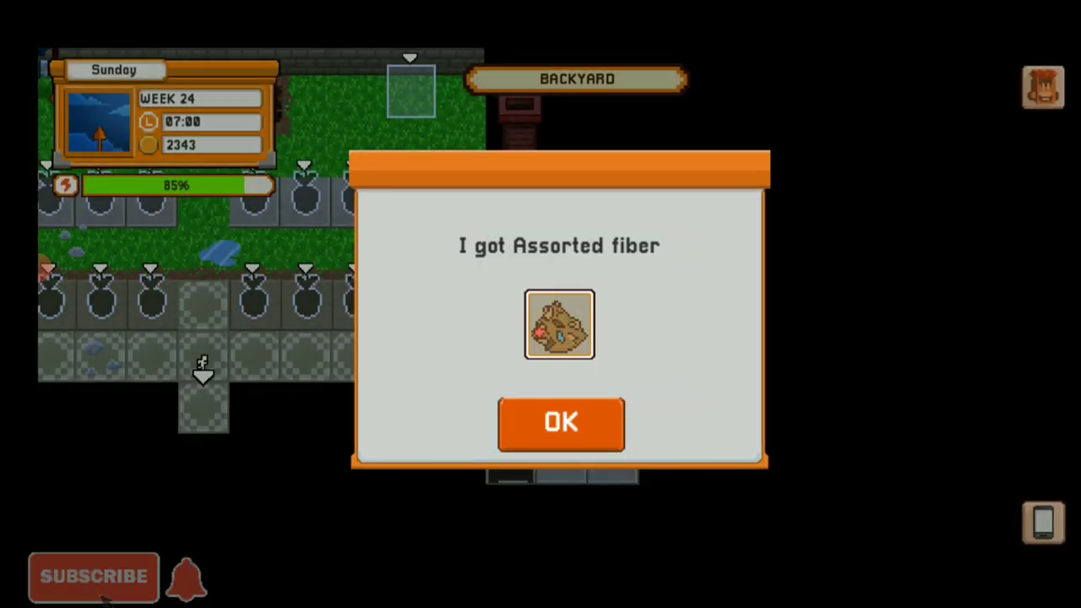
pyautogui.click(559, 423)
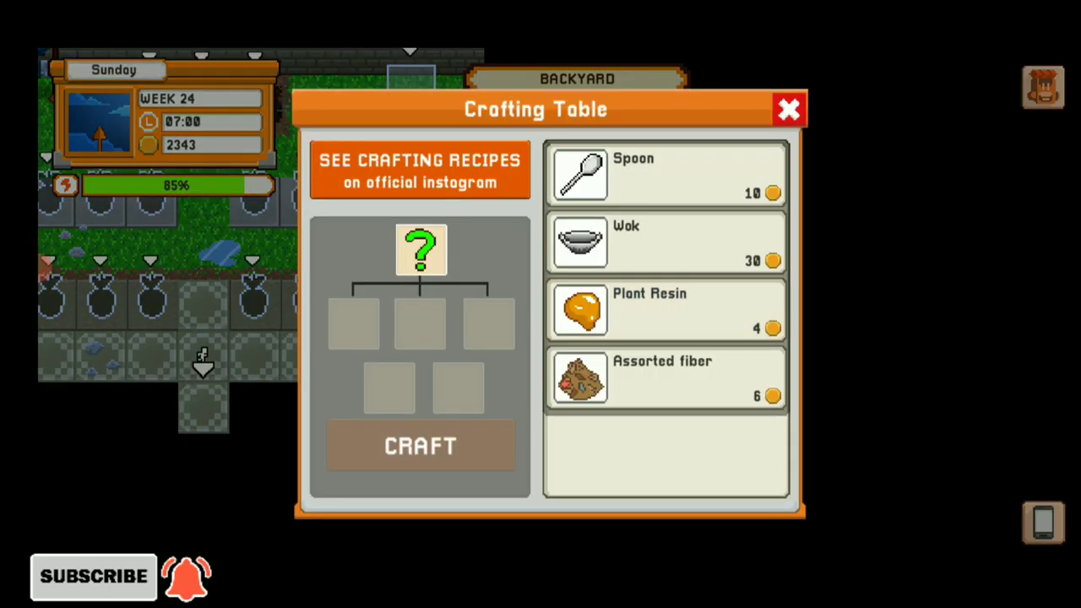
pyautogui.click(421, 445)
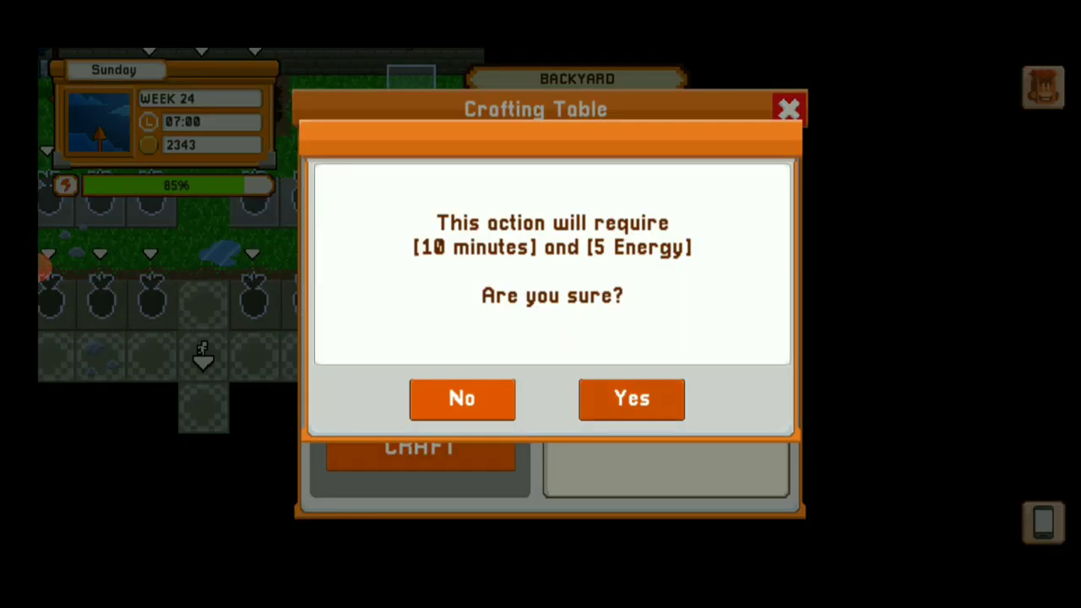
pyautogui.click(632, 398)
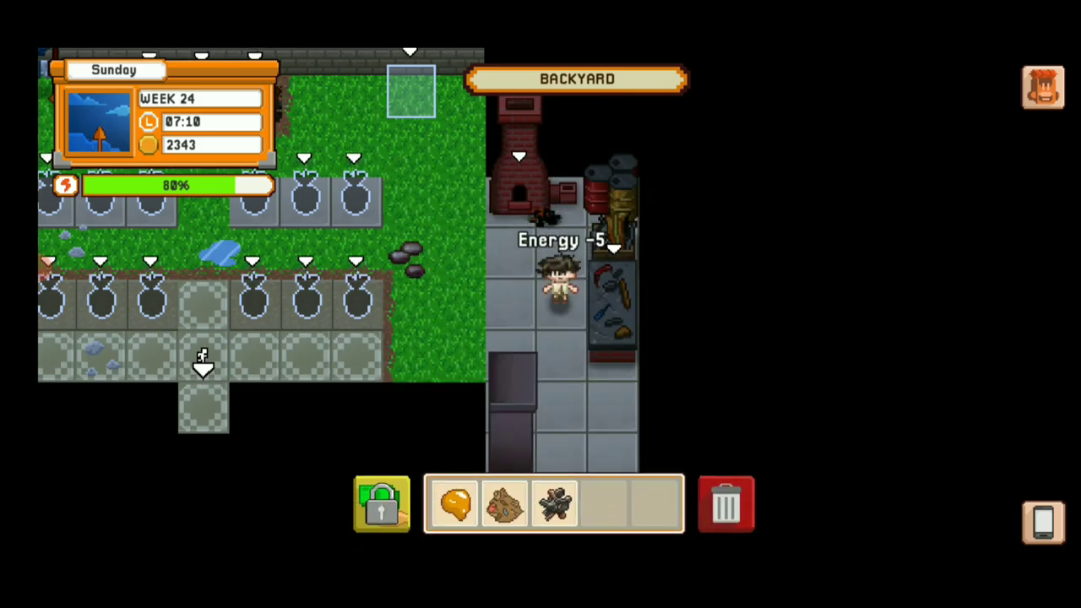
# Accept the 20-minute, 10-energy job and craft the mouse trap
pyautogui.click(420, 447)
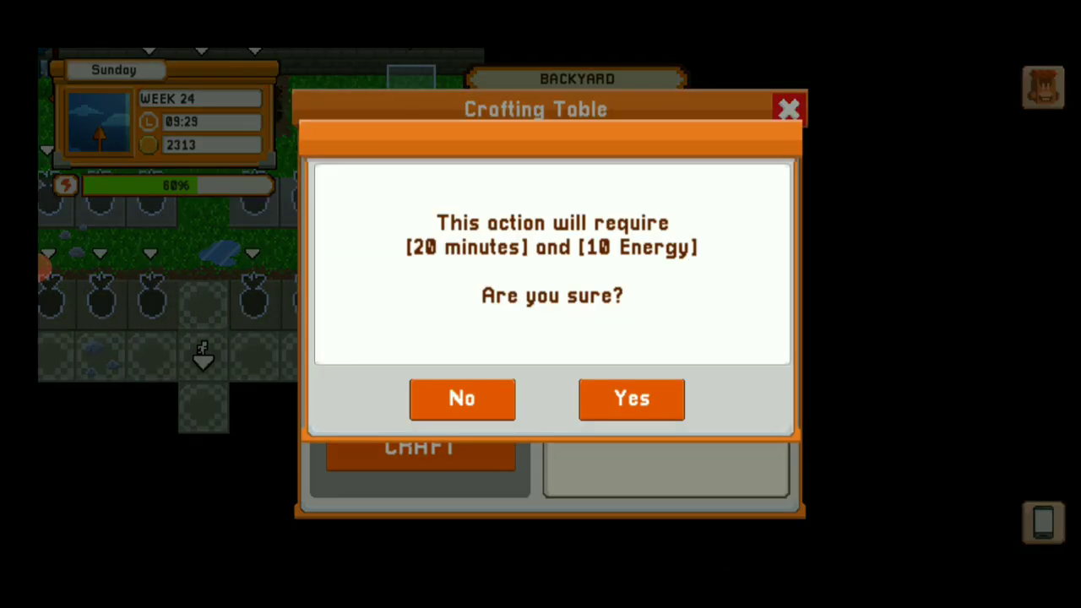
pyautogui.click(631, 398)
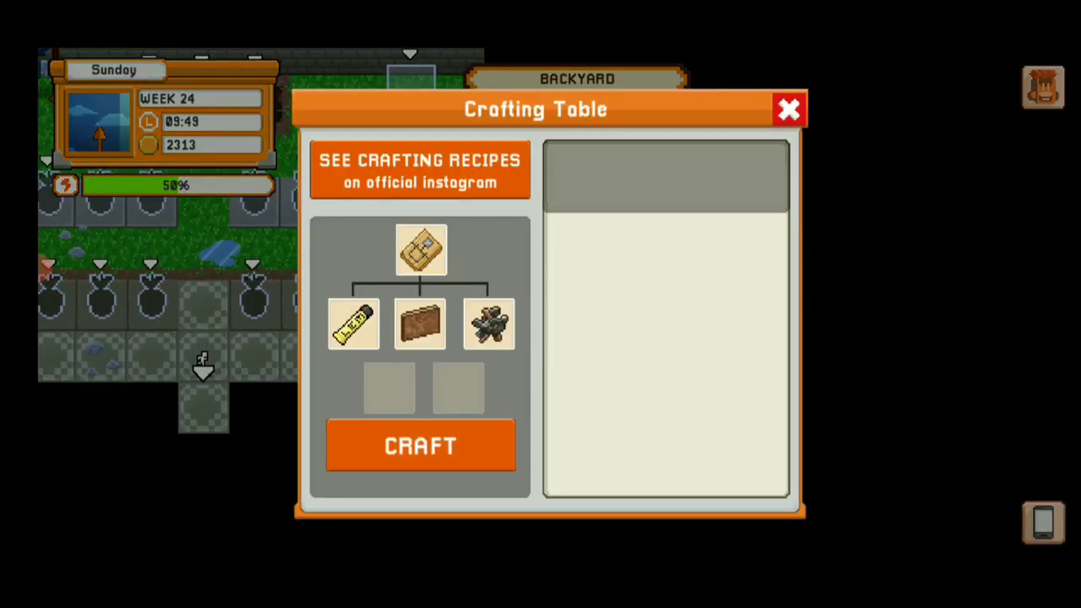
pyautogui.click(421, 444)
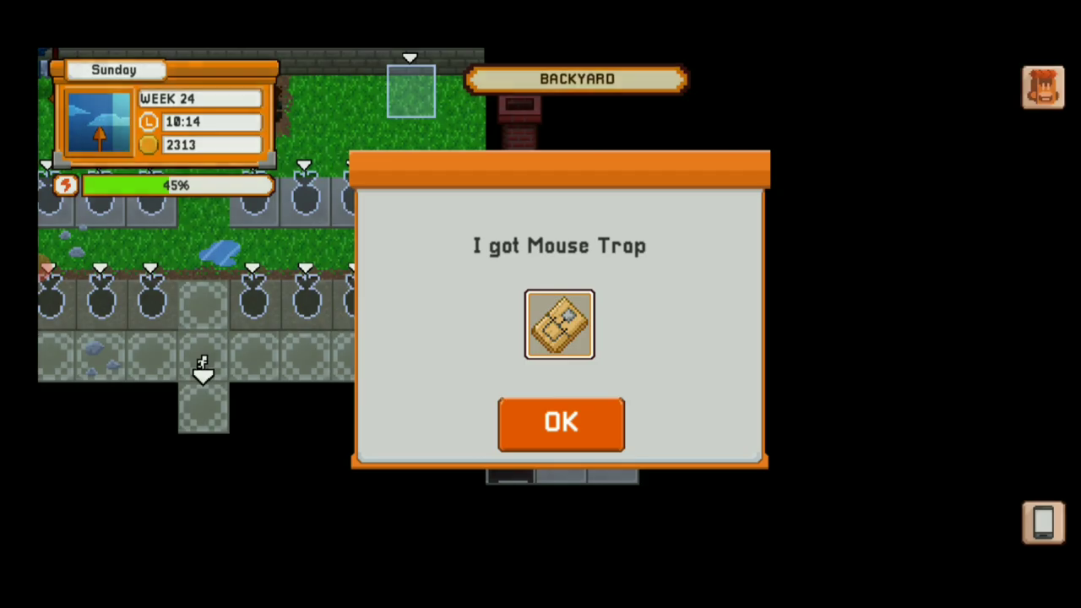